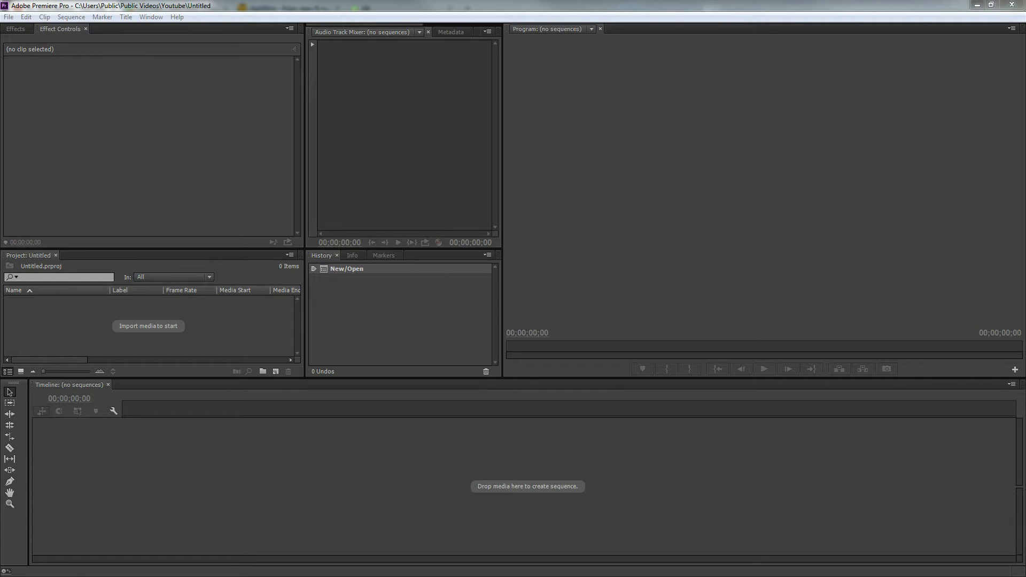
mouse_move(587, 245)
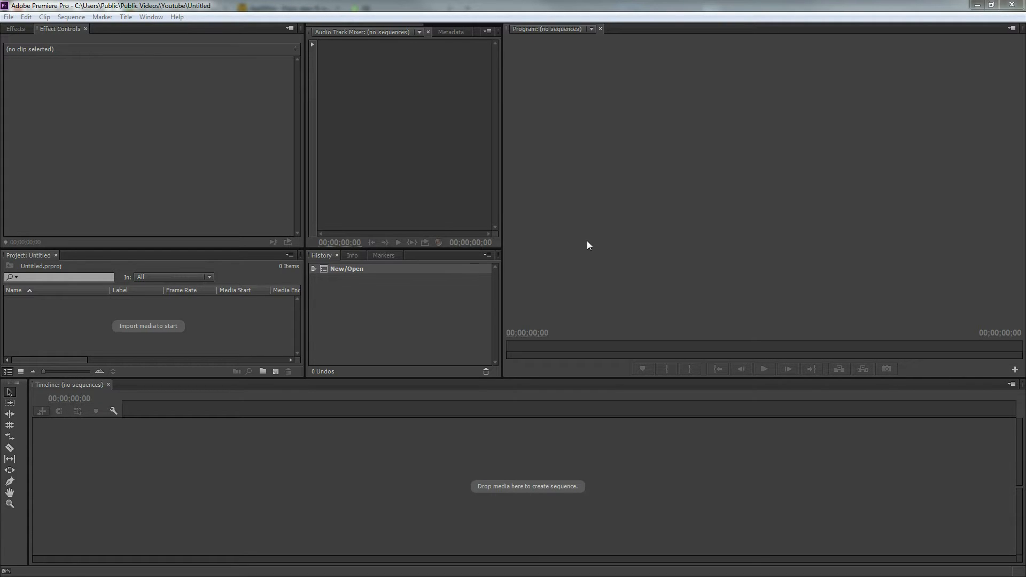
mouse_move(635, 213)
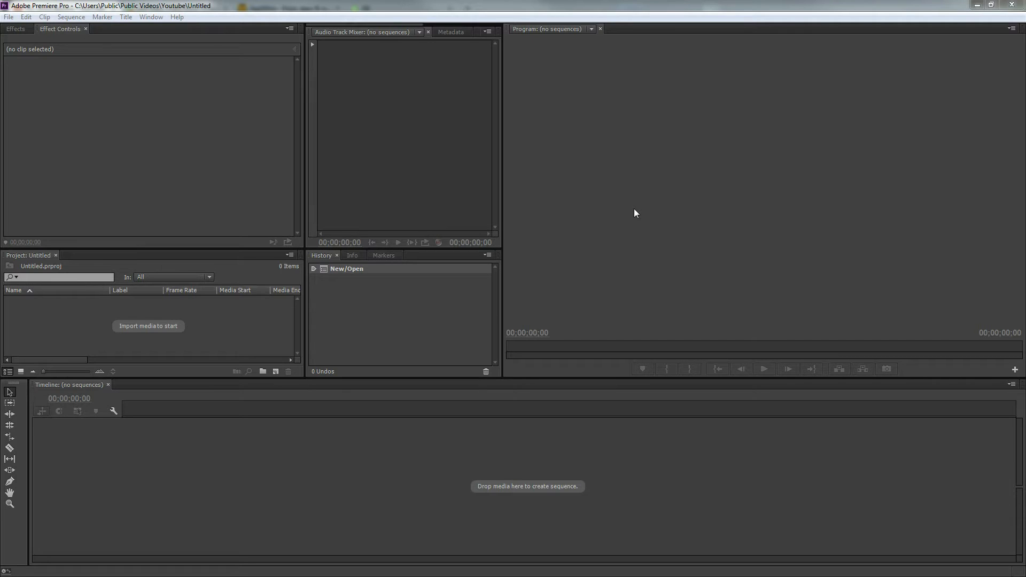
mouse_move(669, 200)
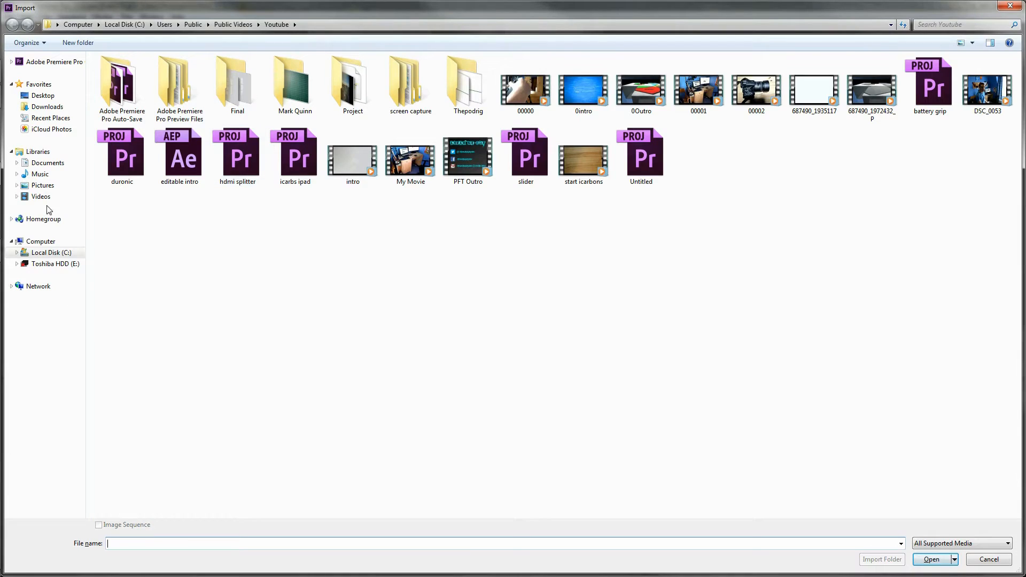
Step: Import '99809 - Apple Unifying Their Lineup' from Videos > Youtube > Final
left_click(40, 196)
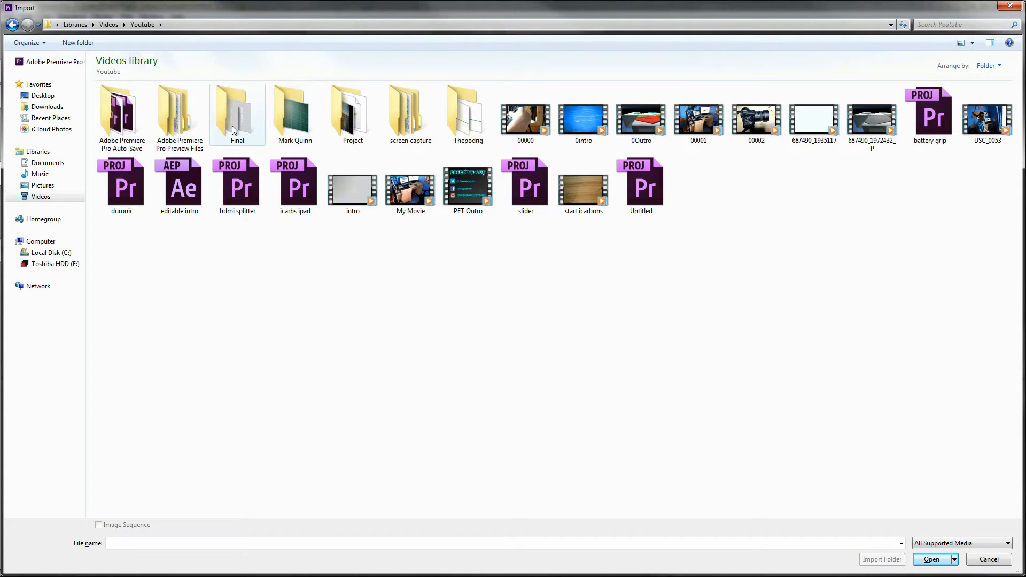
double_click(237, 111)
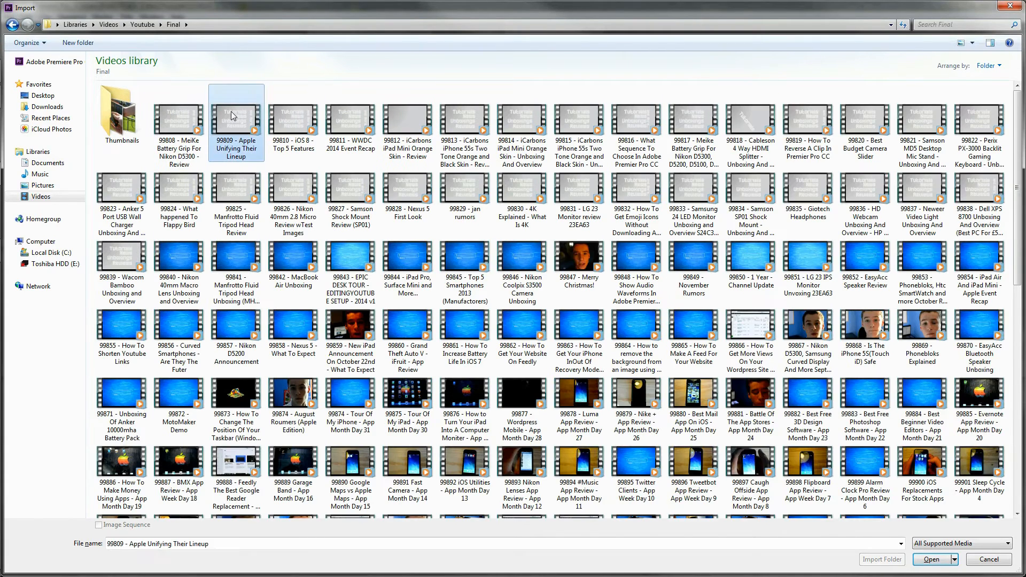
left_click(932, 559)
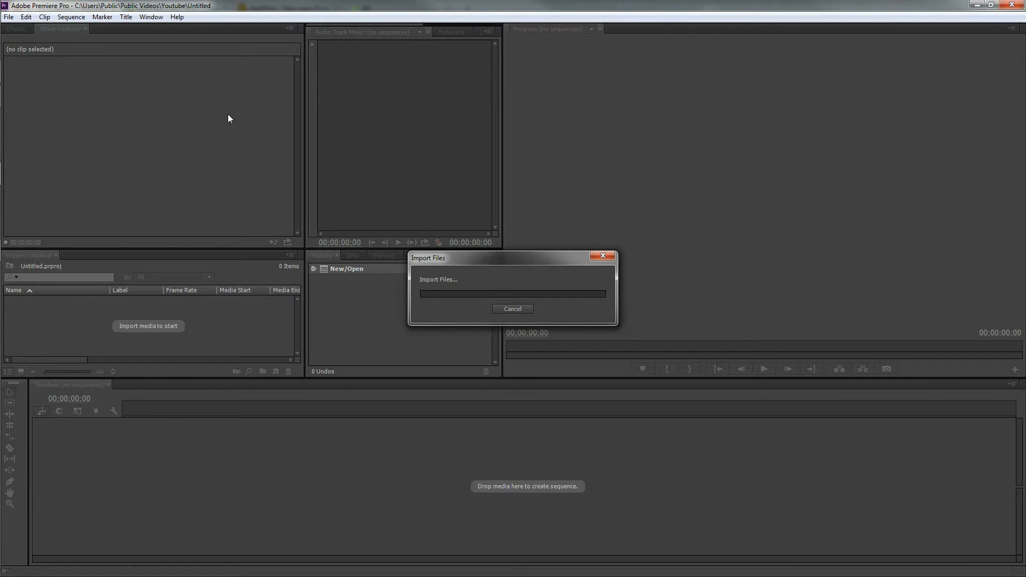
left_click(513, 309)
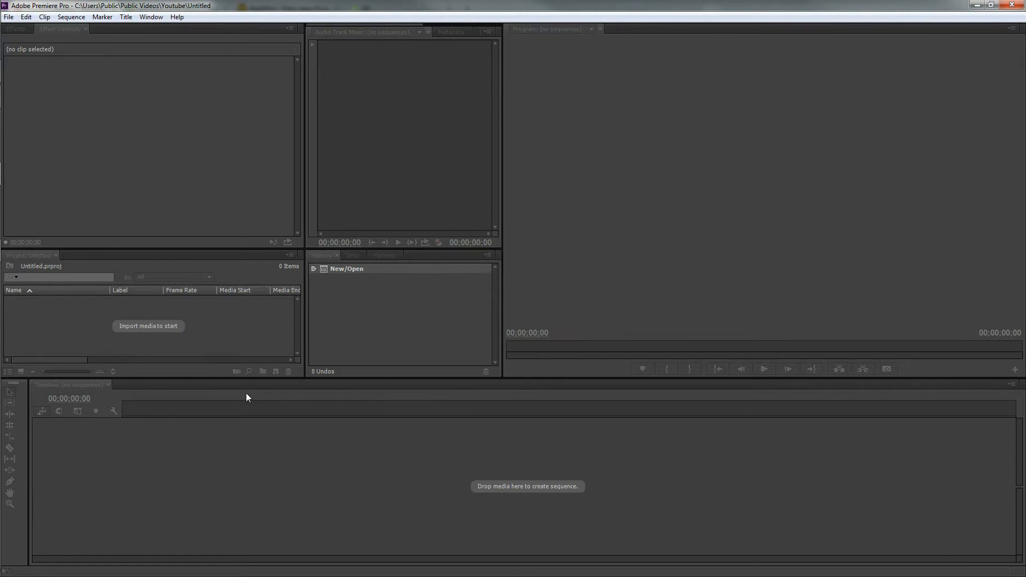
Step: Put the Apple Unifying Their Lineup clip on the timeline and move the playhead near 50 seconds
left_click(148, 326)
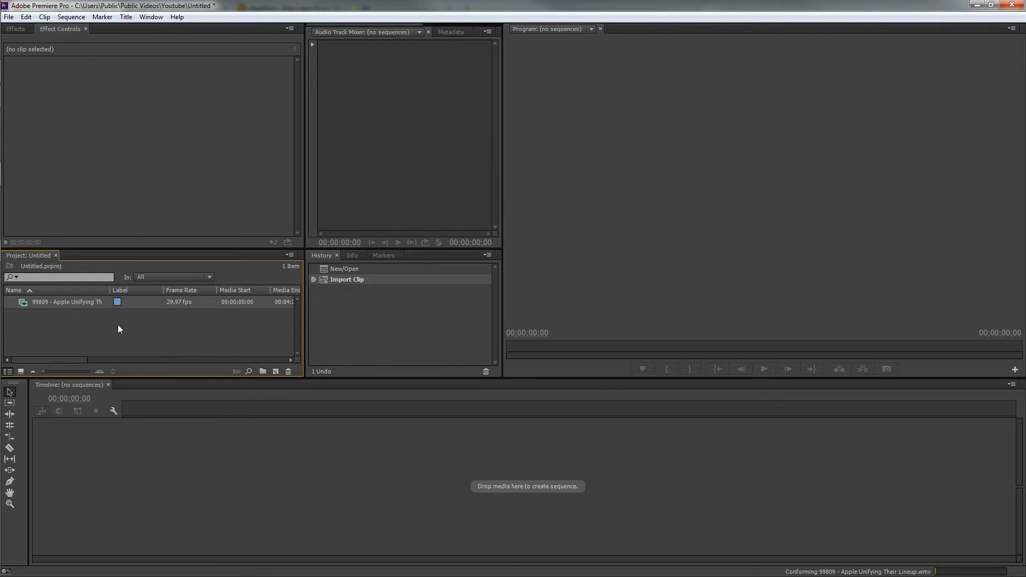
mouse_move(67, 301)
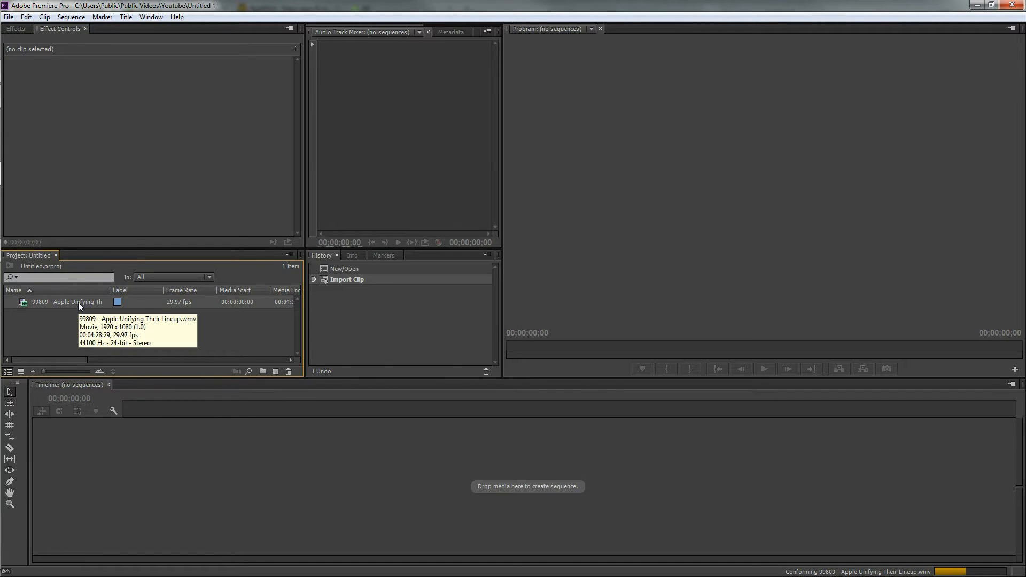
mouse_move(131, 458)
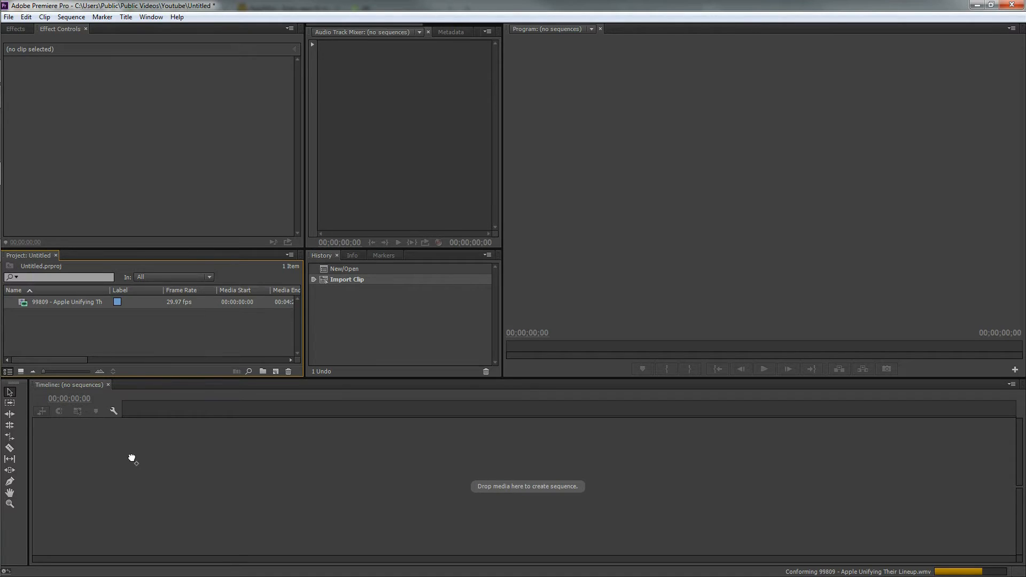
mouse_move(127, 467)
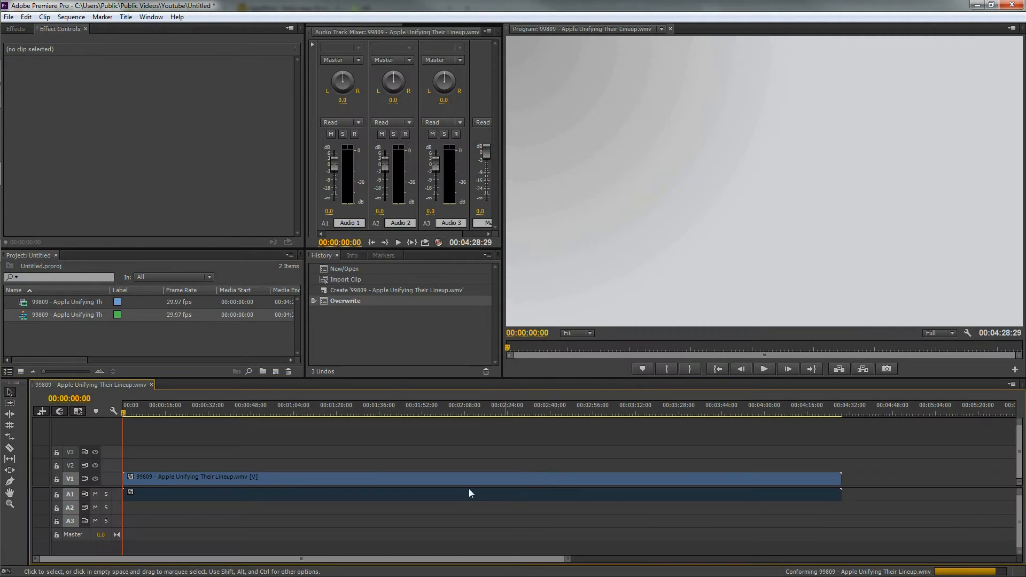
left_click(257, 404)
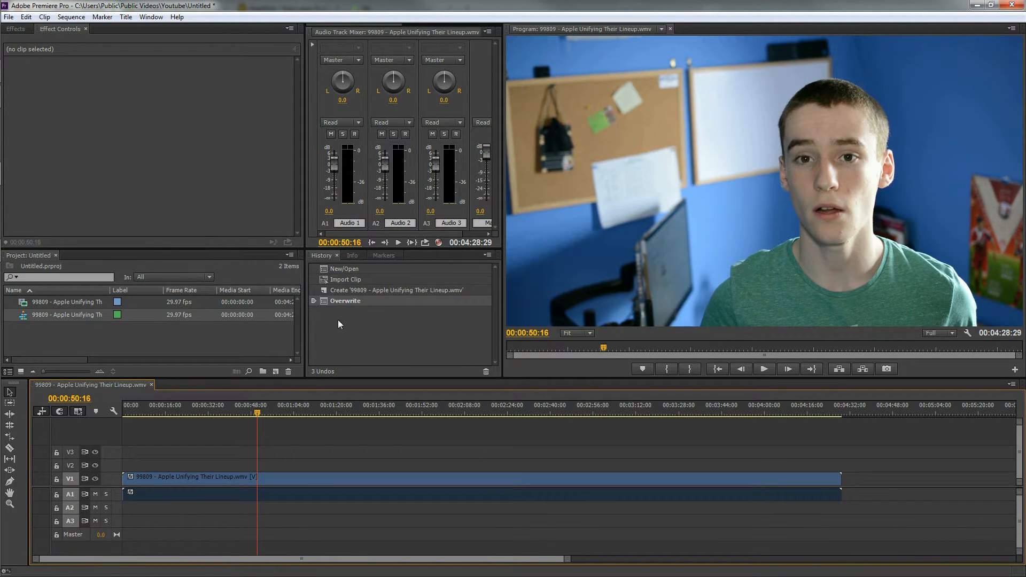
Step: Create a new Adjustment Layer item in the Project panel
left_click(275, 371)
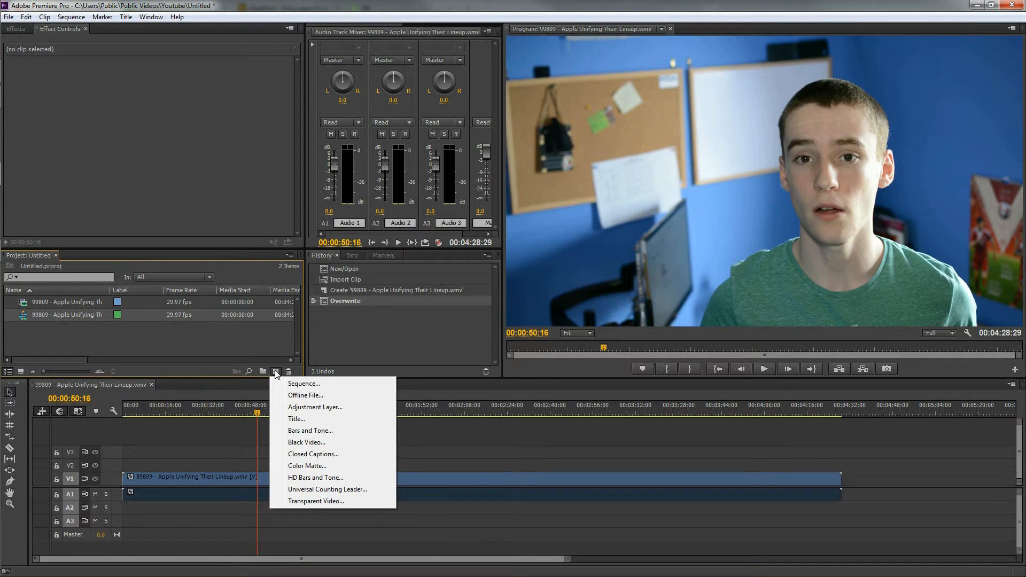
mouse_move(289, 363)
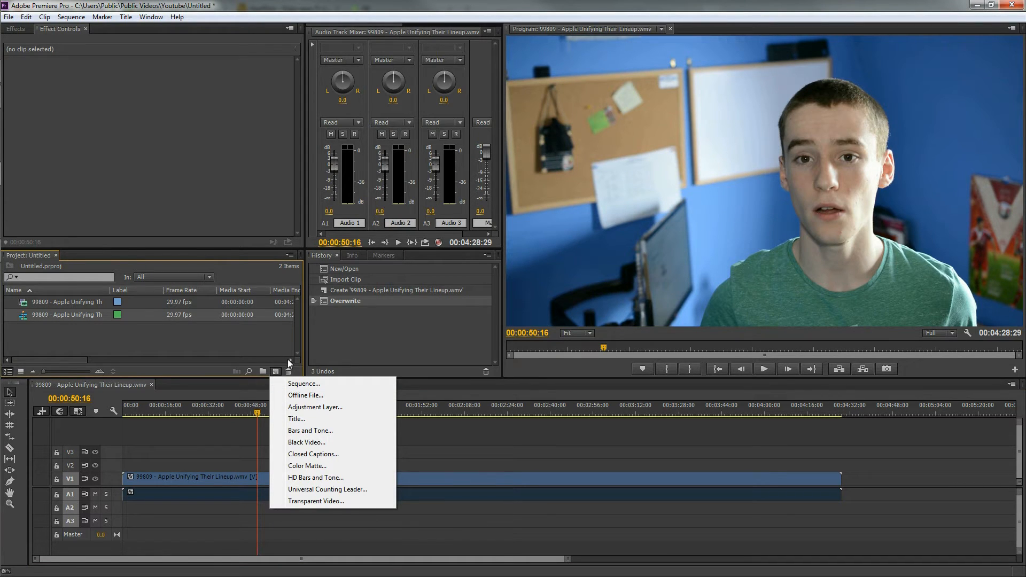
mouse_move(315, 407)
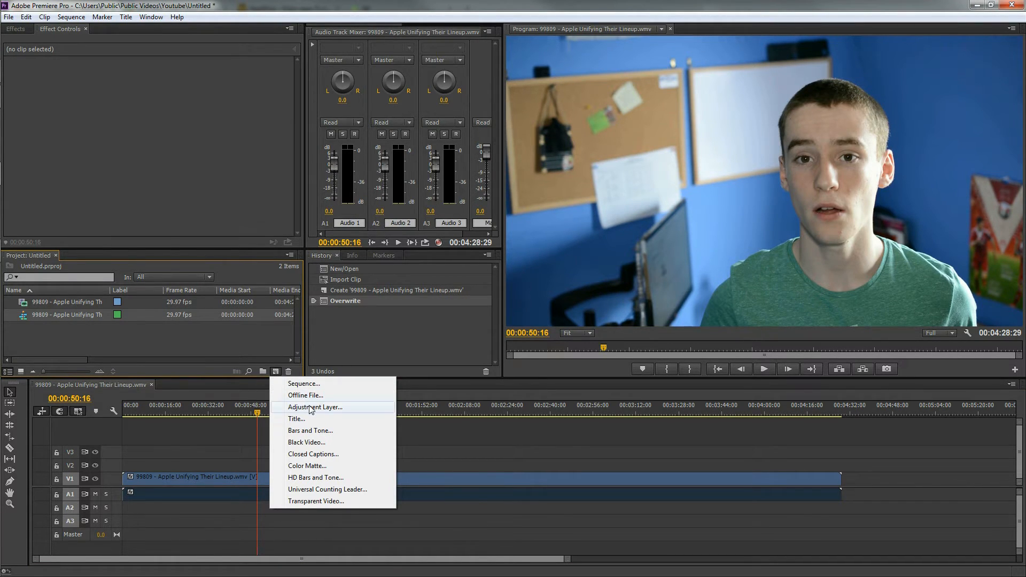
left_click(314, 408)
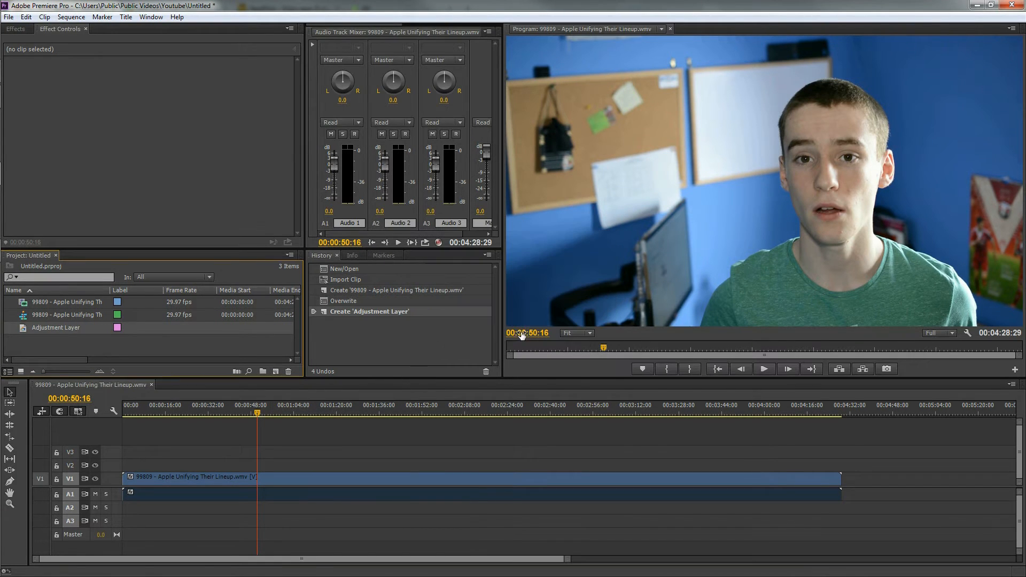
mouse_move(78, 332)
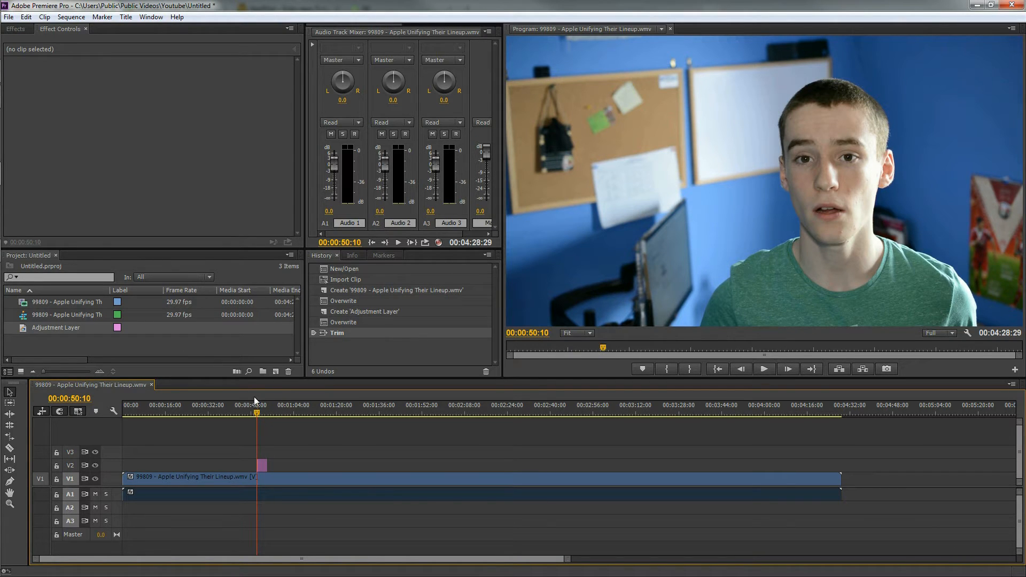
mouse_move(126, 17)
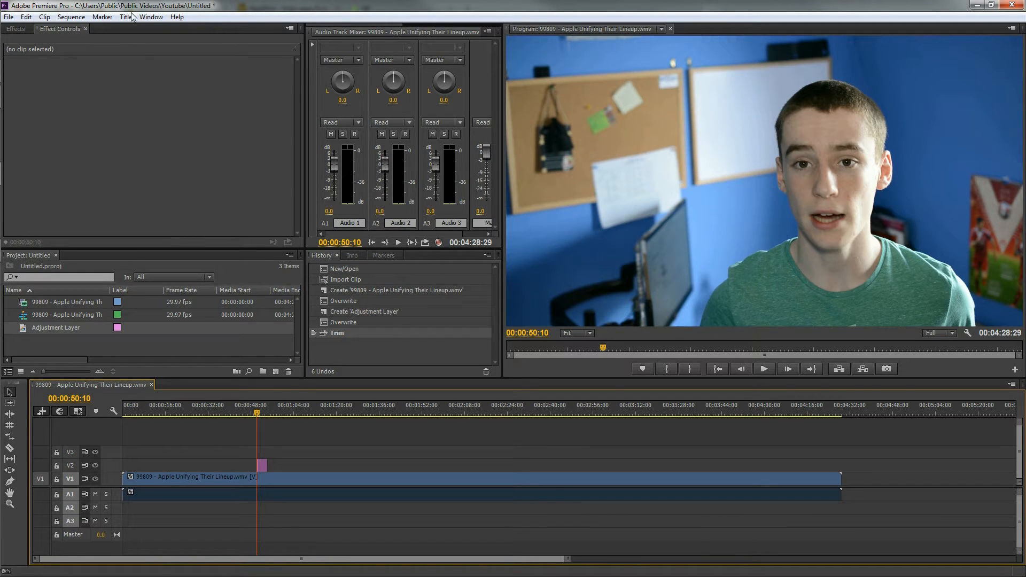
Step: Make a Default Still title at 1920x1080 named Title 01
left_click(125, 16)
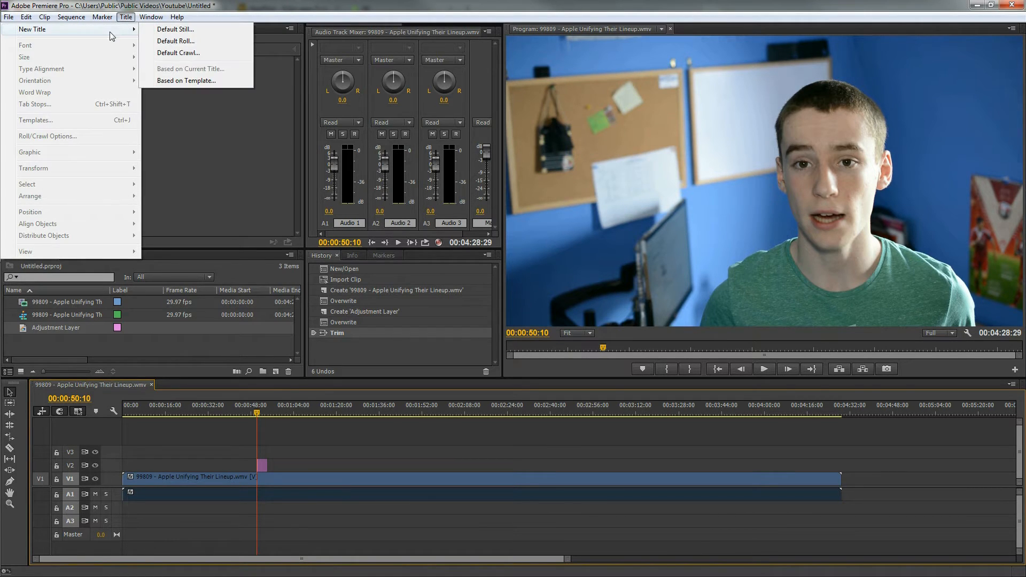
mouse_move(175, 29)
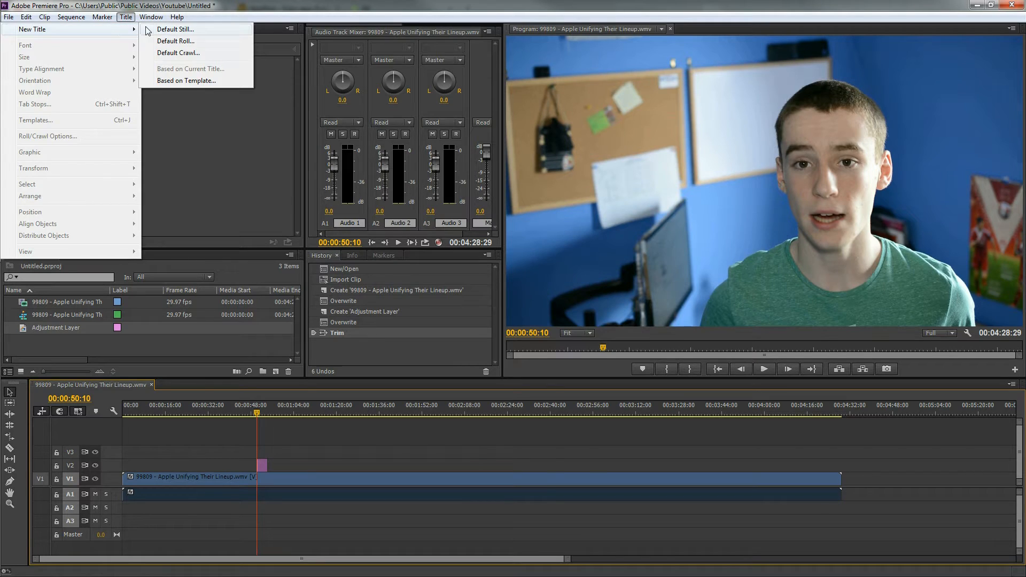
left_click(175, 29)
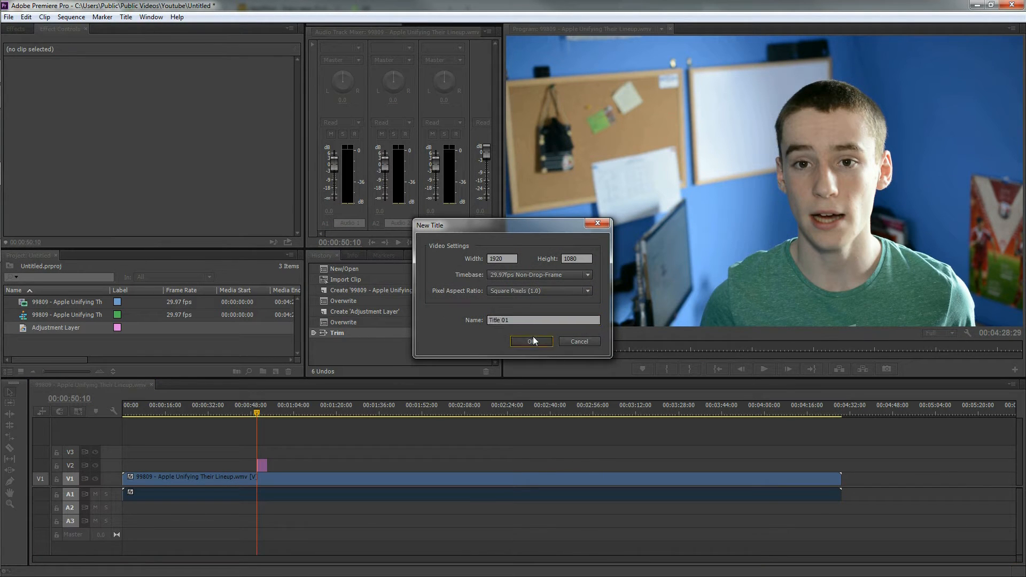
left_click(530, 341)
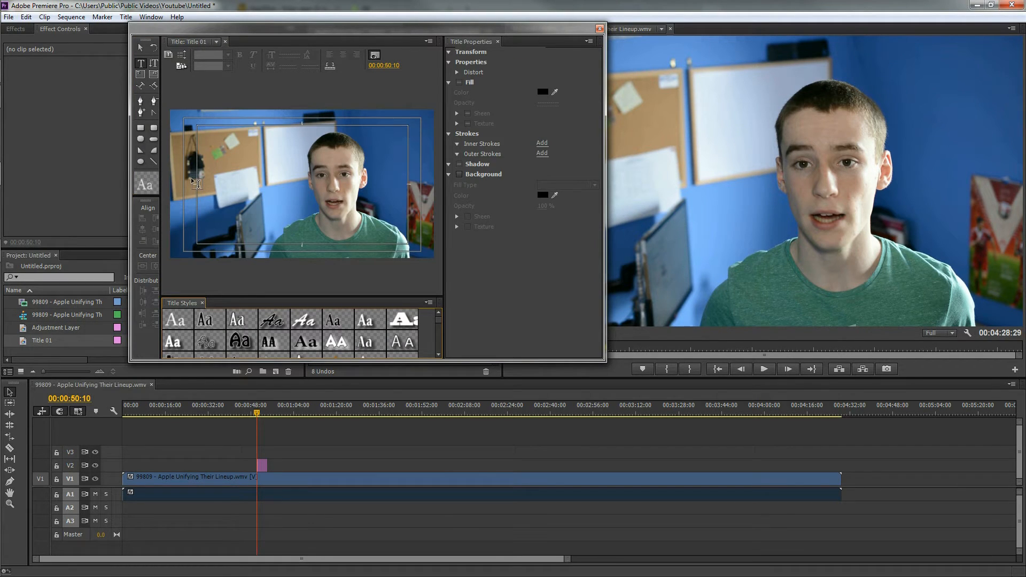
mouse_move(148, 163)
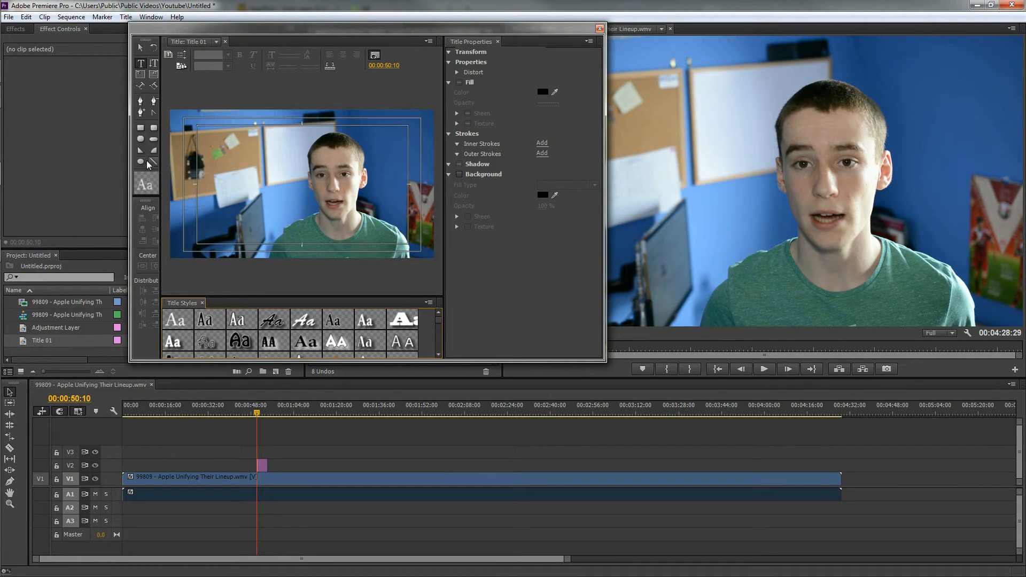
mouse_move(140, 163)
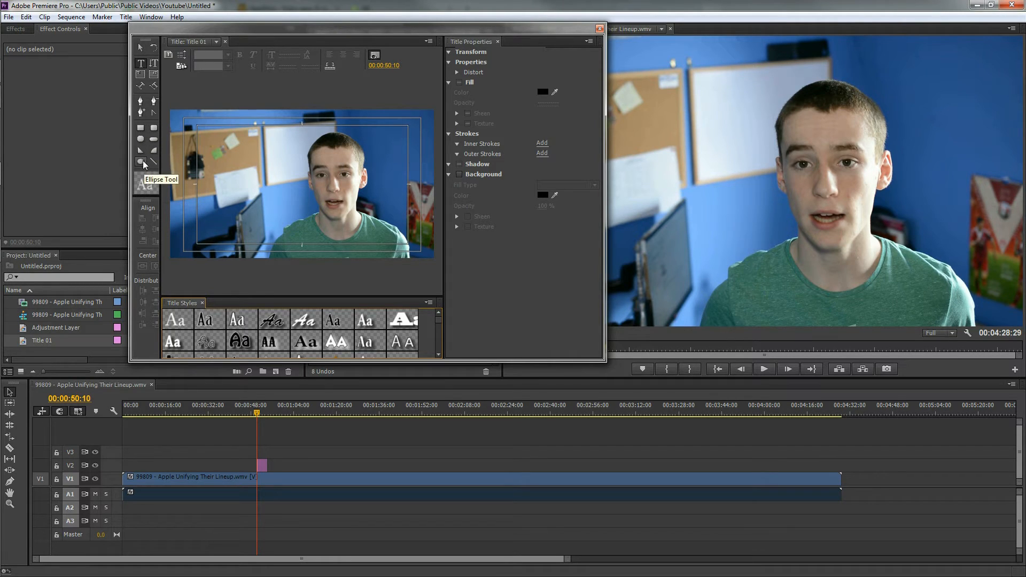
Step: Draw a white ellipse over the speaker's face in Title 01 and close the Titler
left_click(140, 162)
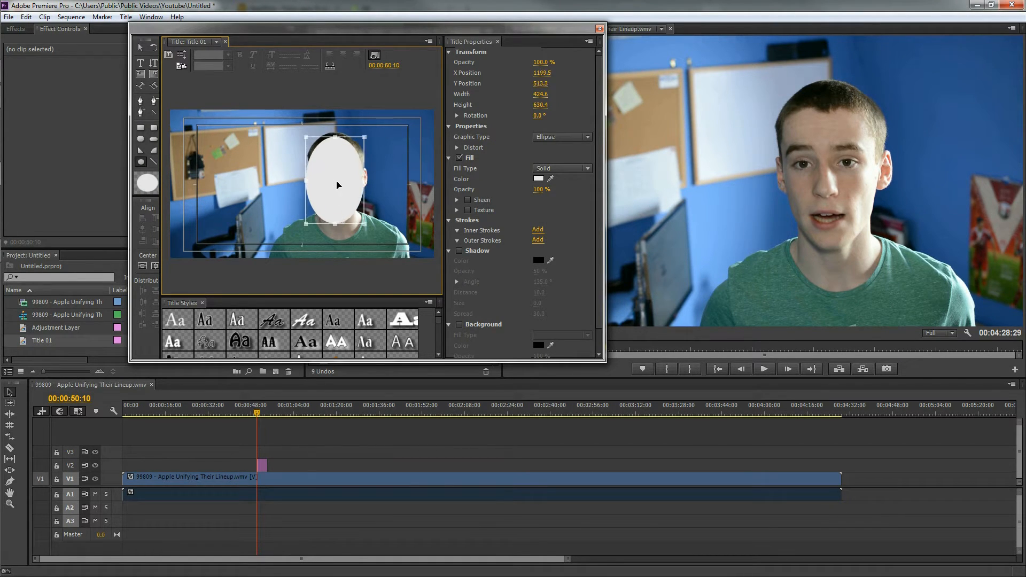
left_click_drag(337, 185, 338, 181)
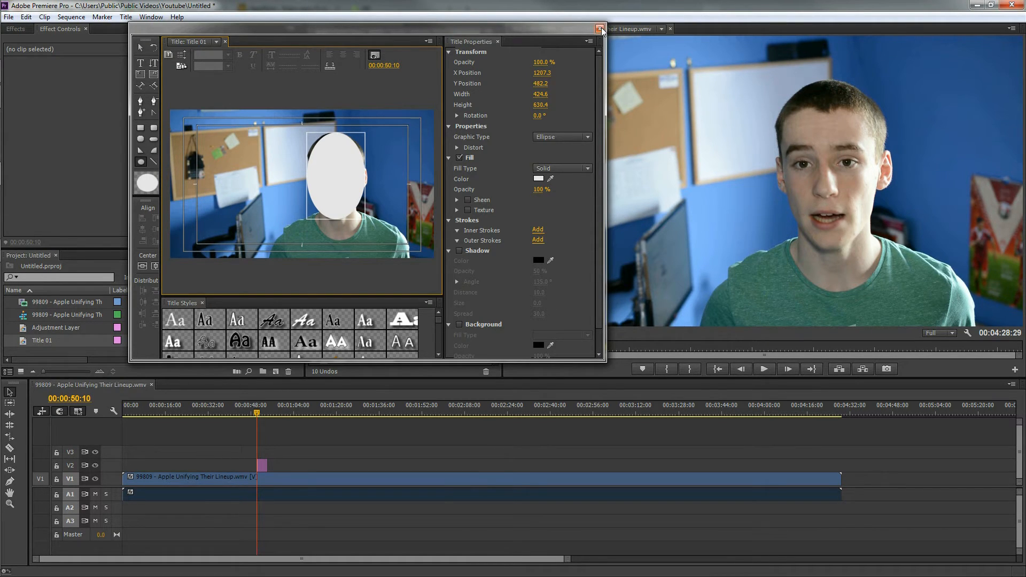
left_click(599, 30)
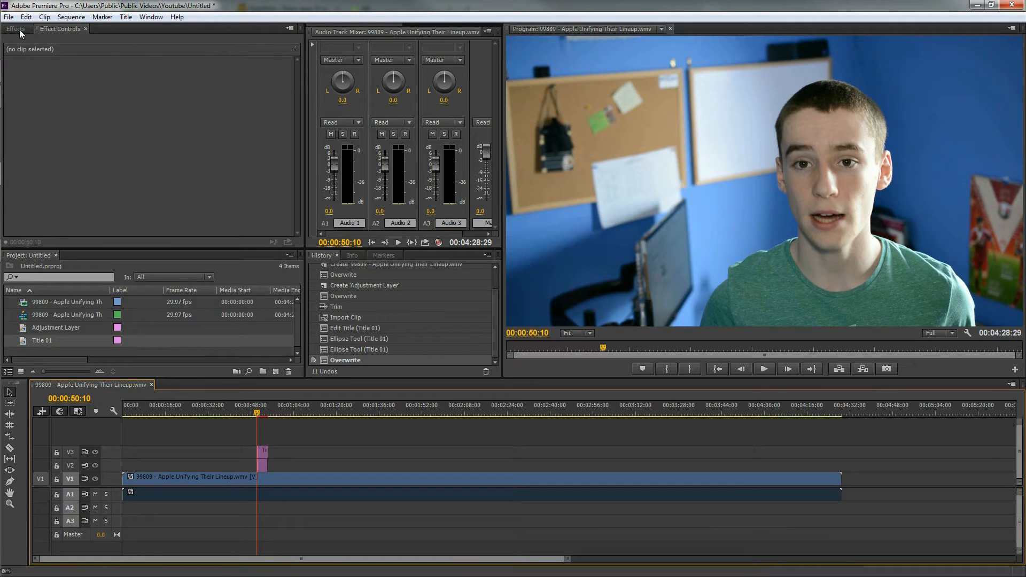
Step: Search the Effects panel for 'mos'
left_click(14, 29)
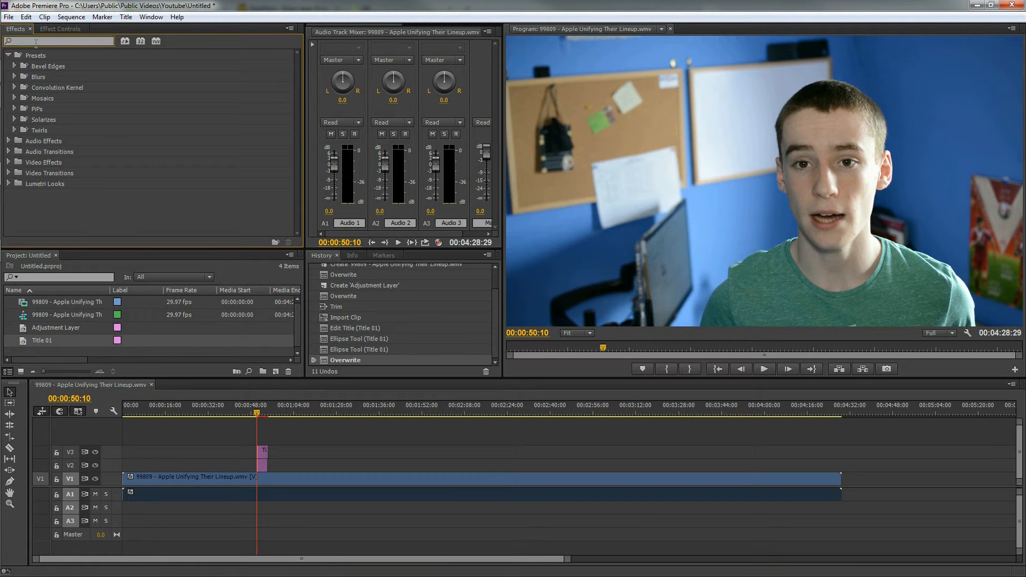
type("mos")
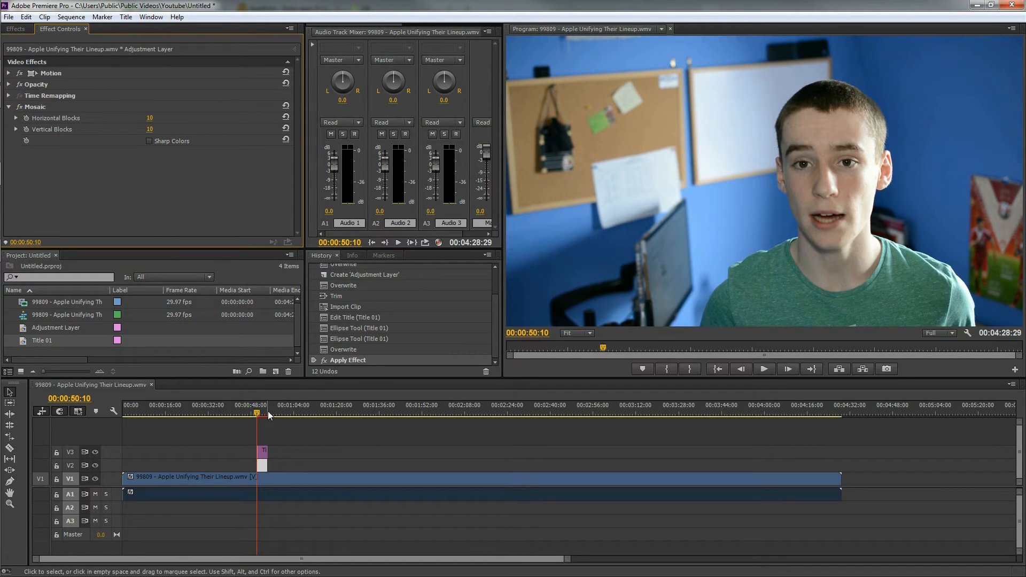
Step: Move the playhead to about 00:00:52:04, over the adjustment layer and Title 01
left_click(260, 413)
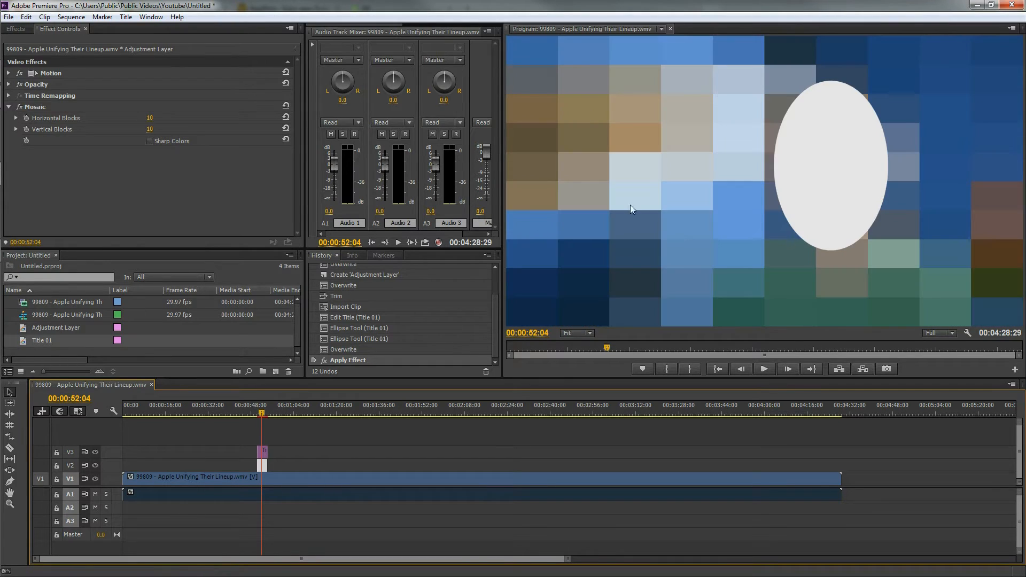
mouse_move(763, 254)
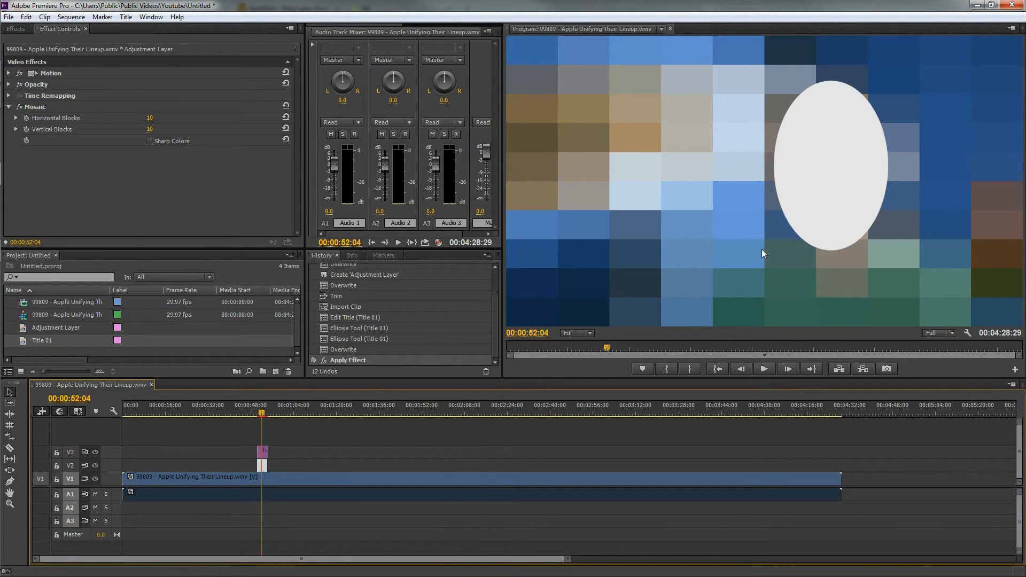
mouse_move(340, 360)
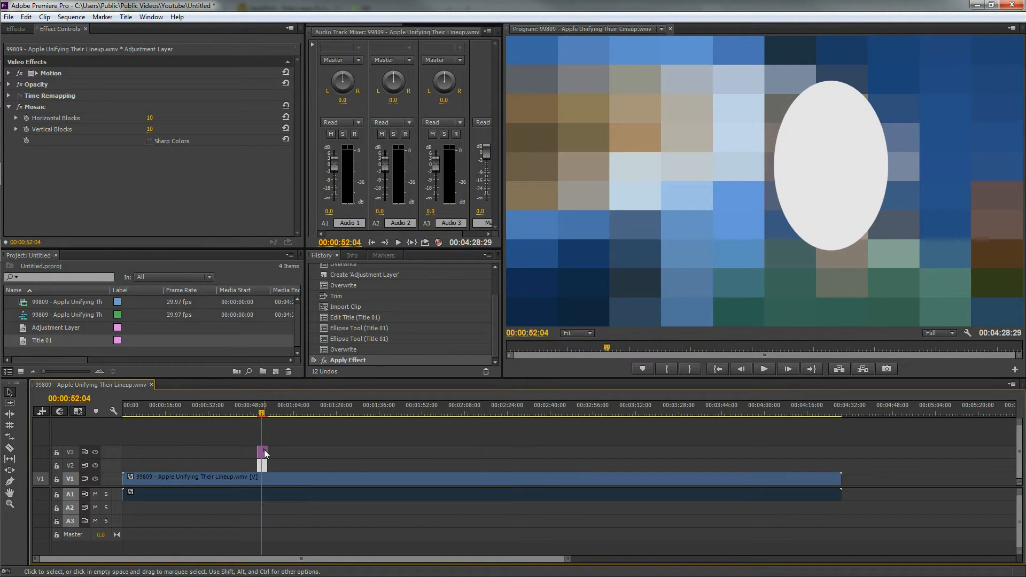
Step: Clear the effects search and filter for 'tra' to find Track Matte Key
left_click(14, 28)
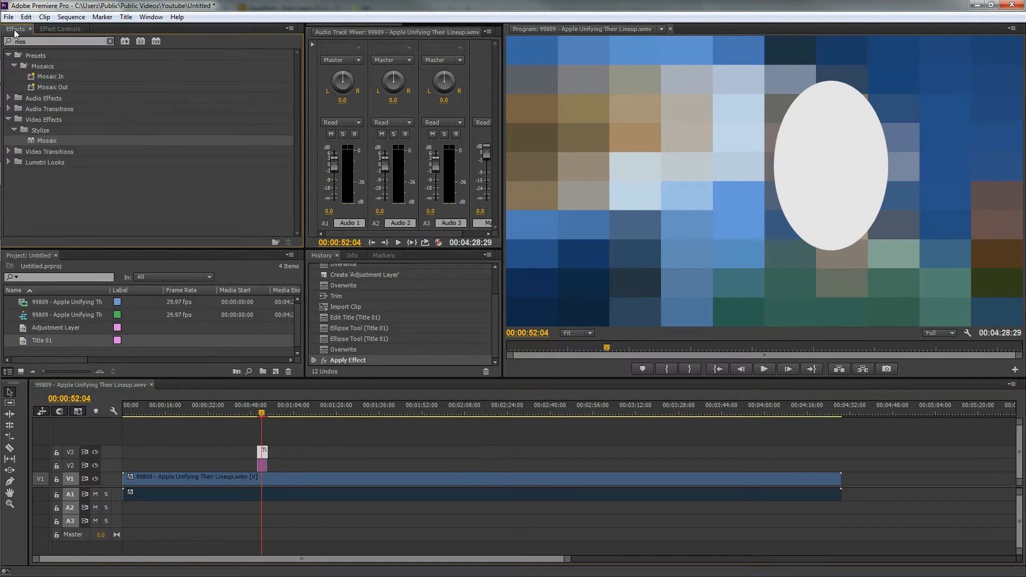
left_click(109, 41)
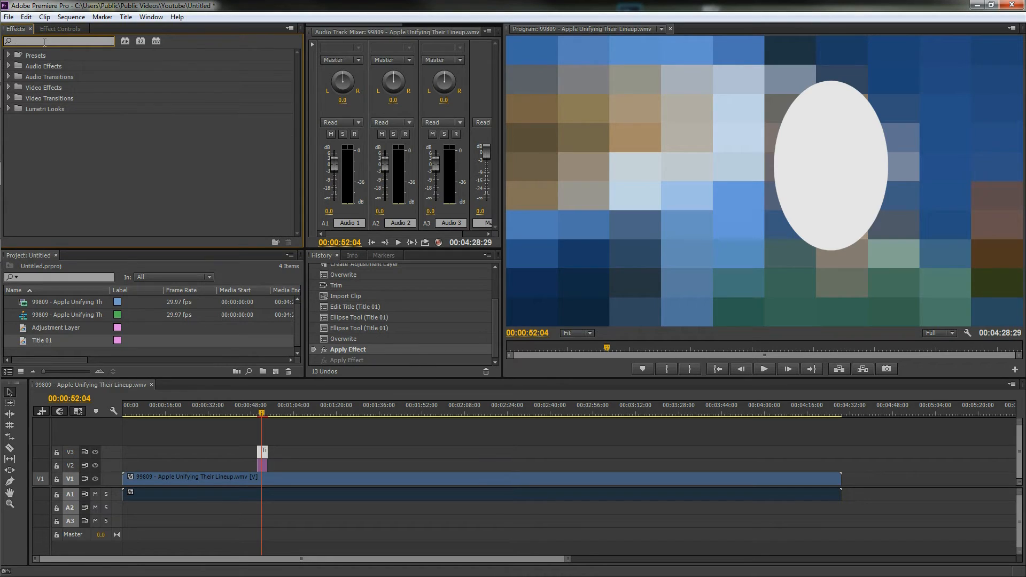
type("track")
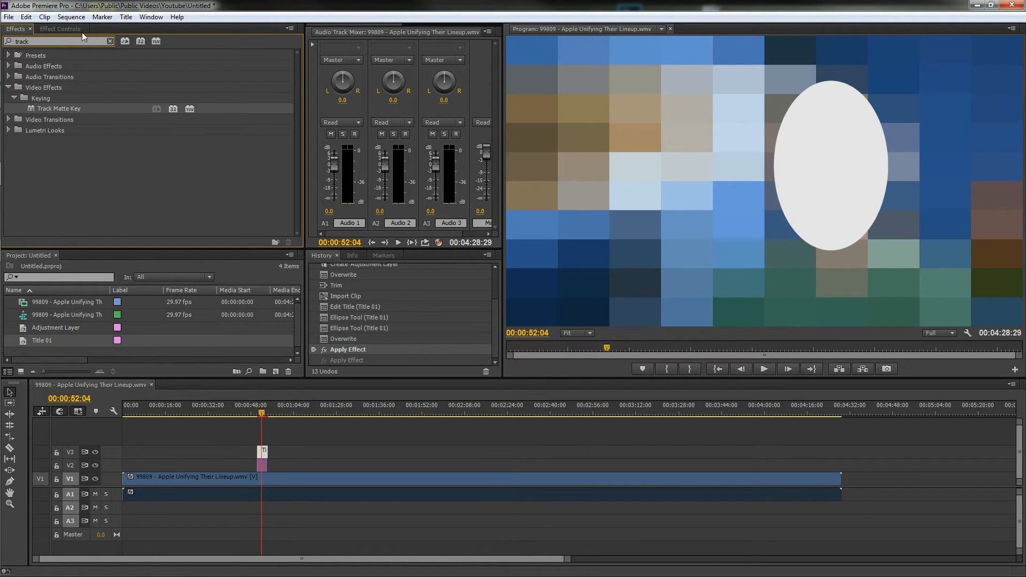
mouse_move(47, 91)
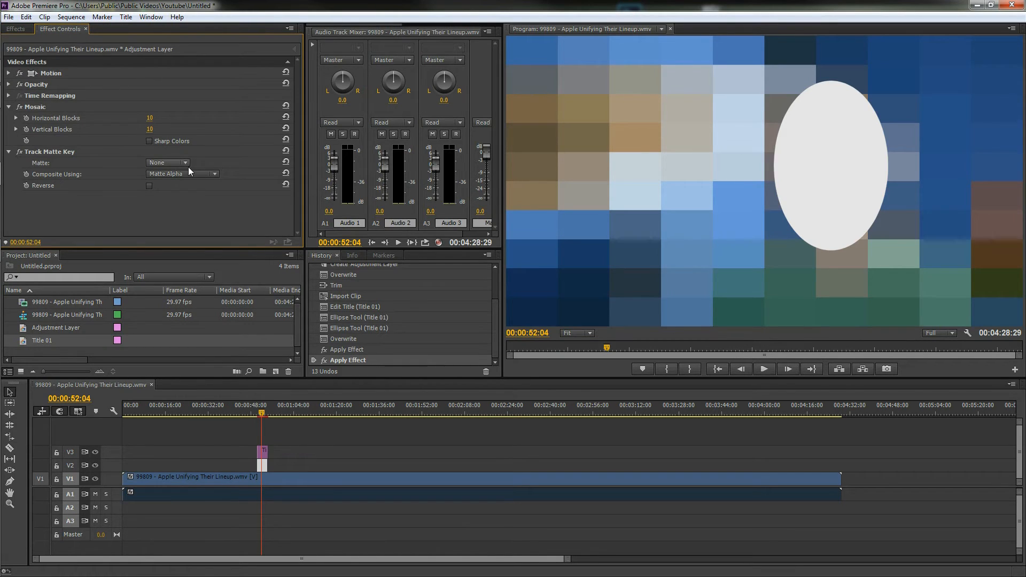
Step: Set the Track Matte Key matte to Video 3
left_click(167, 162)
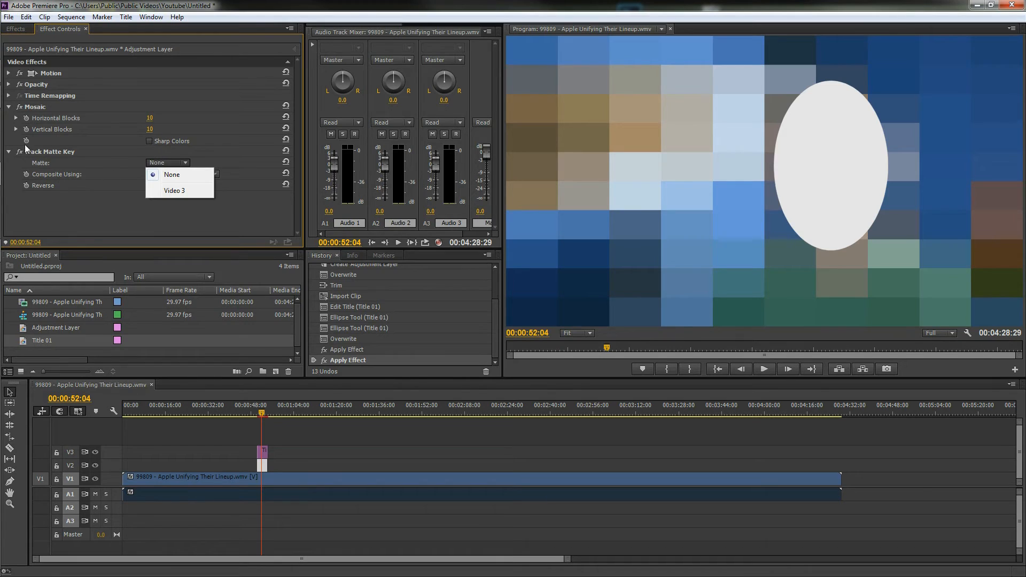
left_click(174, 190)
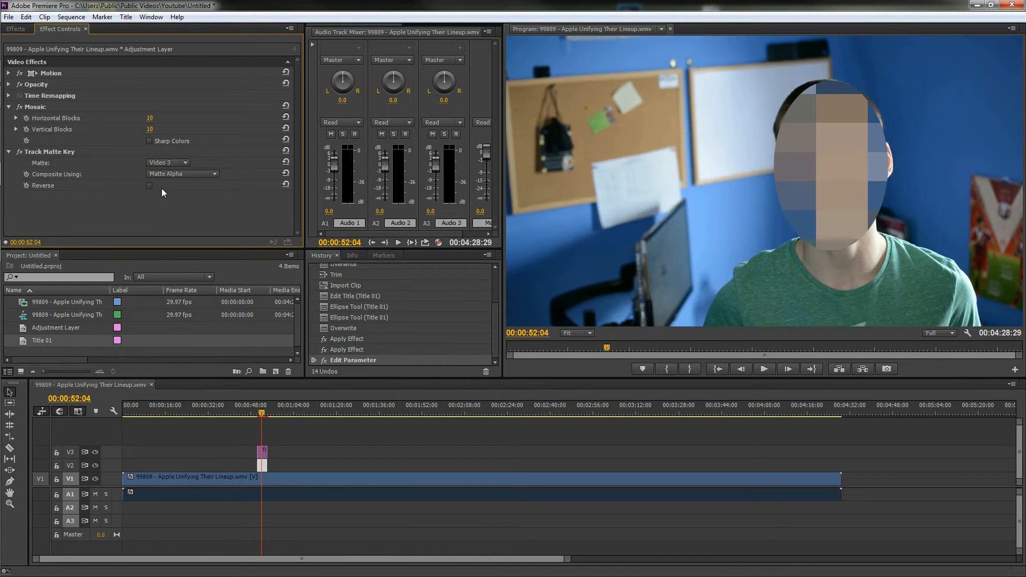
mouse_move(795, 148)
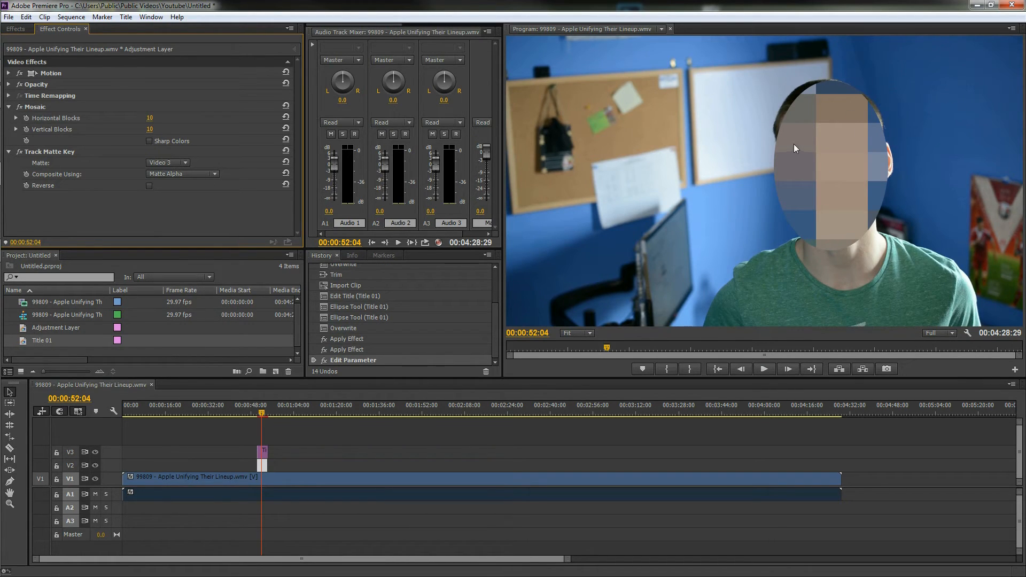
mouse_move(818, 143)
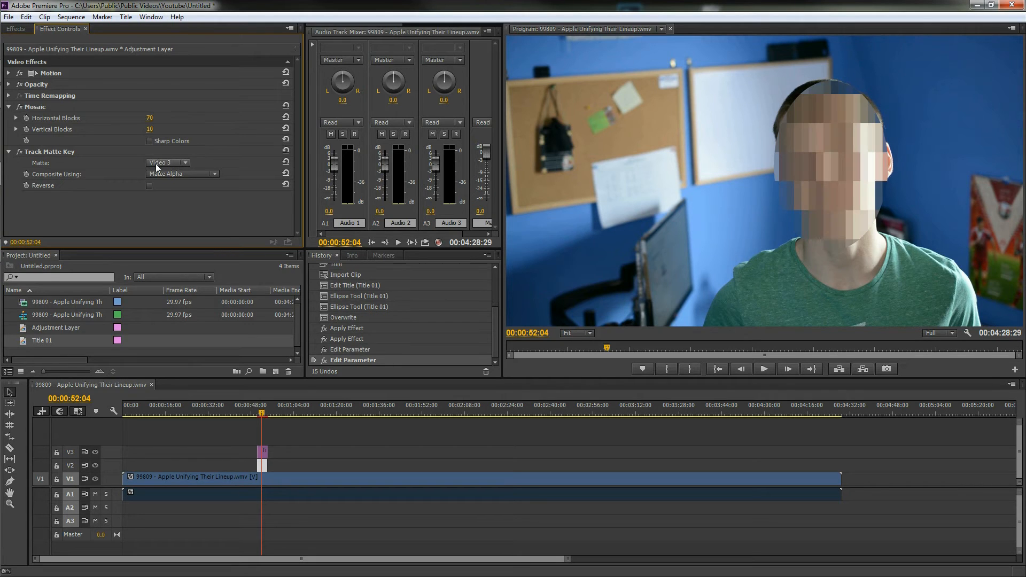
mouse_move(159, 124)
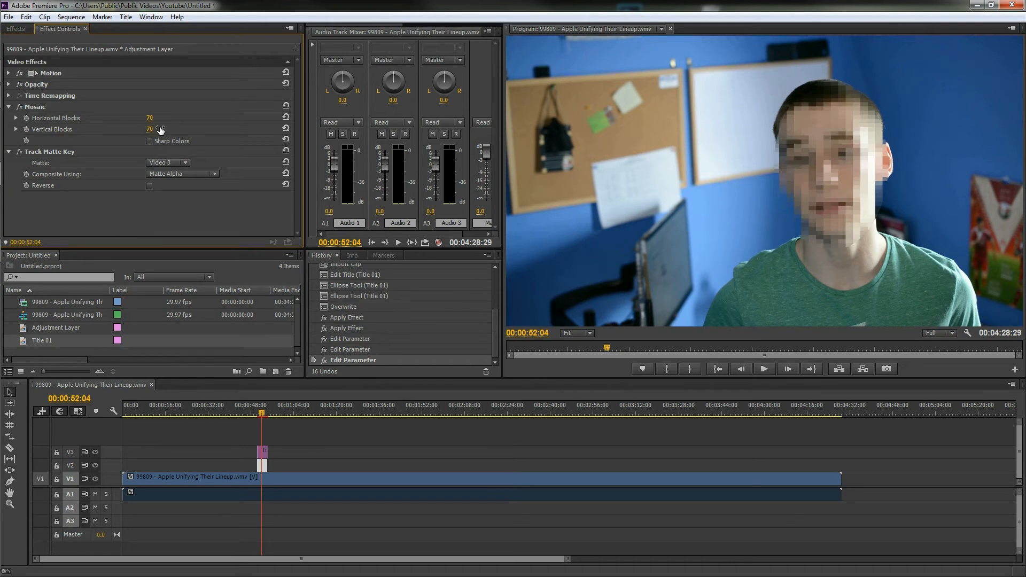
mouse_move(825, 185)
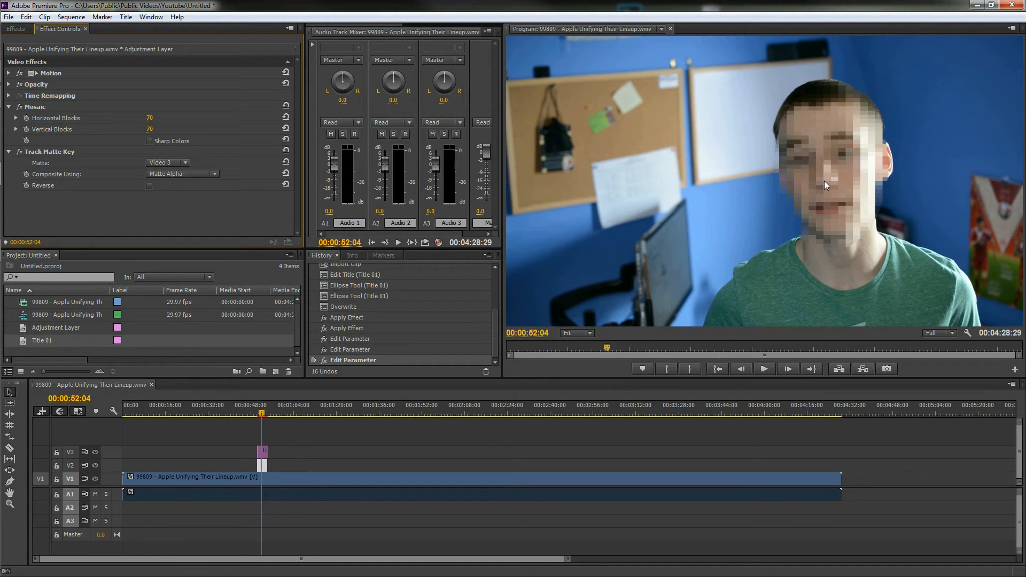
mouse_move(846, 192)
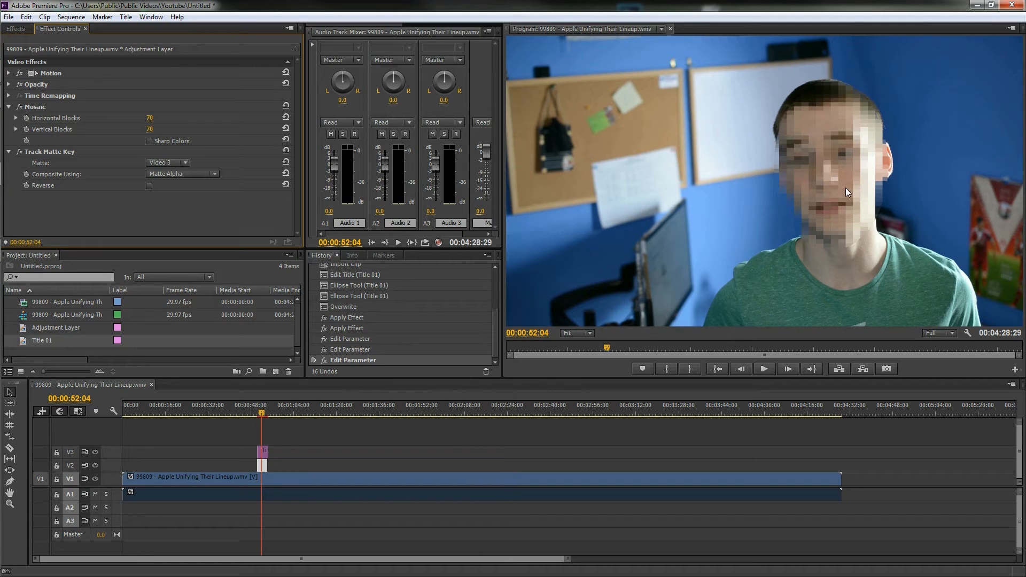
mouse_move(726, 187)
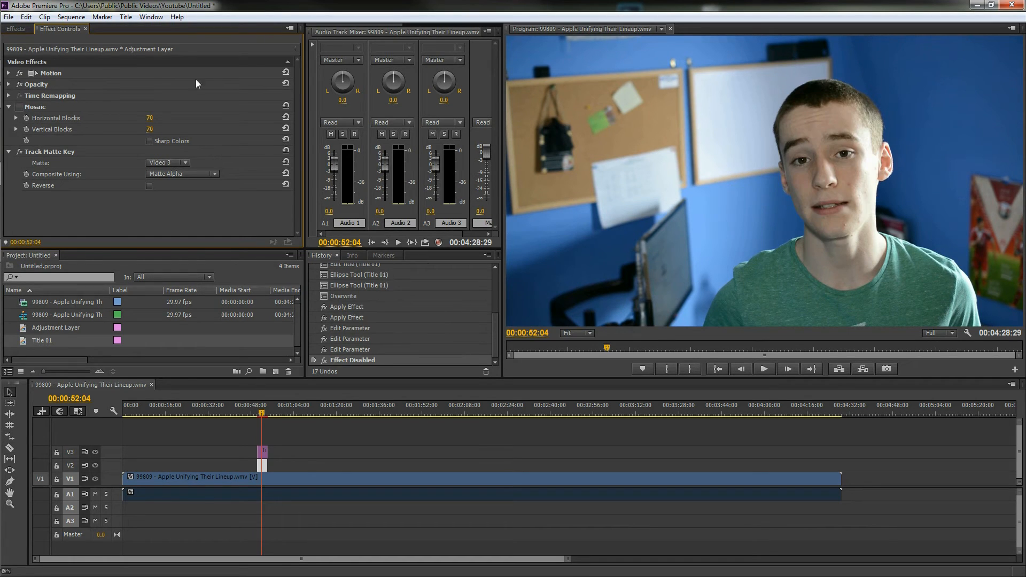
Step: Find Gaussian Blur by searching 'gau' and show the adjustment layer's Effect Controls
left_click(15, 29)
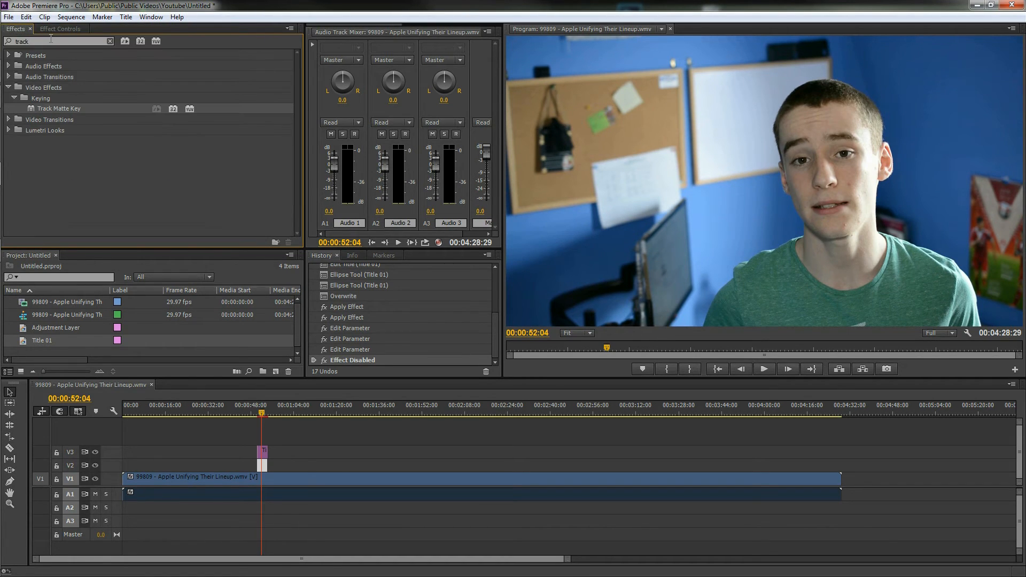
left_click(109, 41)
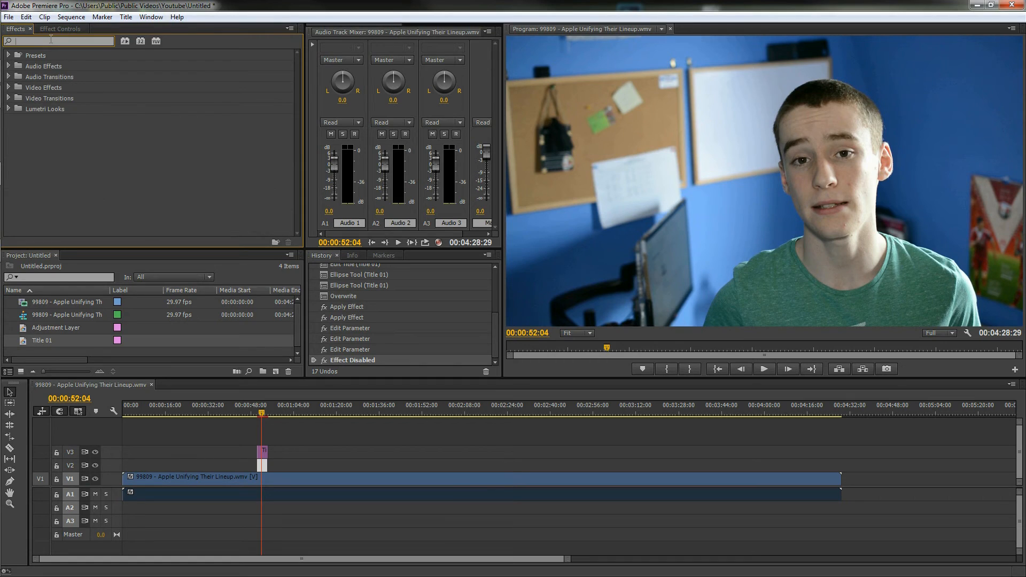
type("gau")
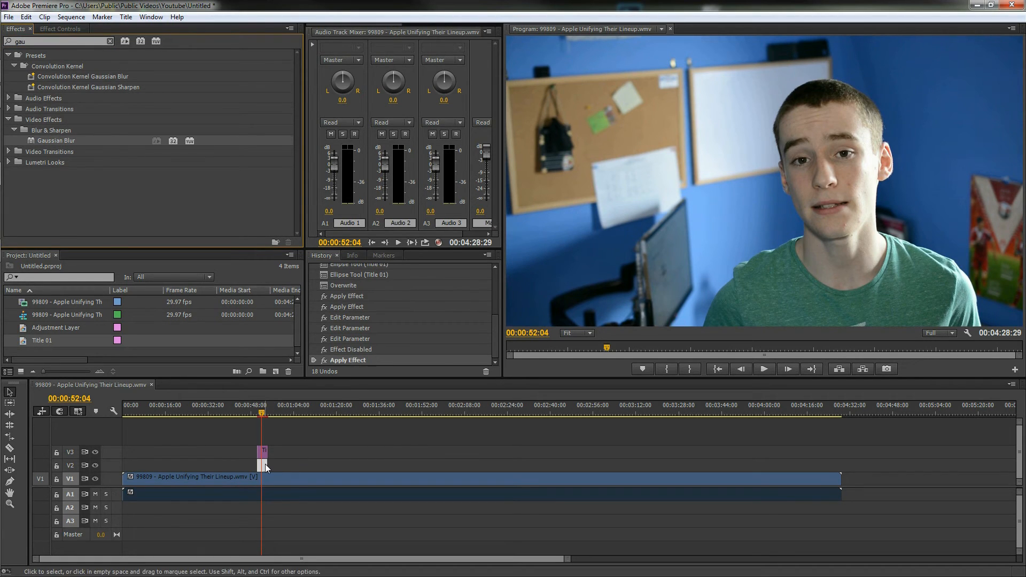
left_click(59, 29)
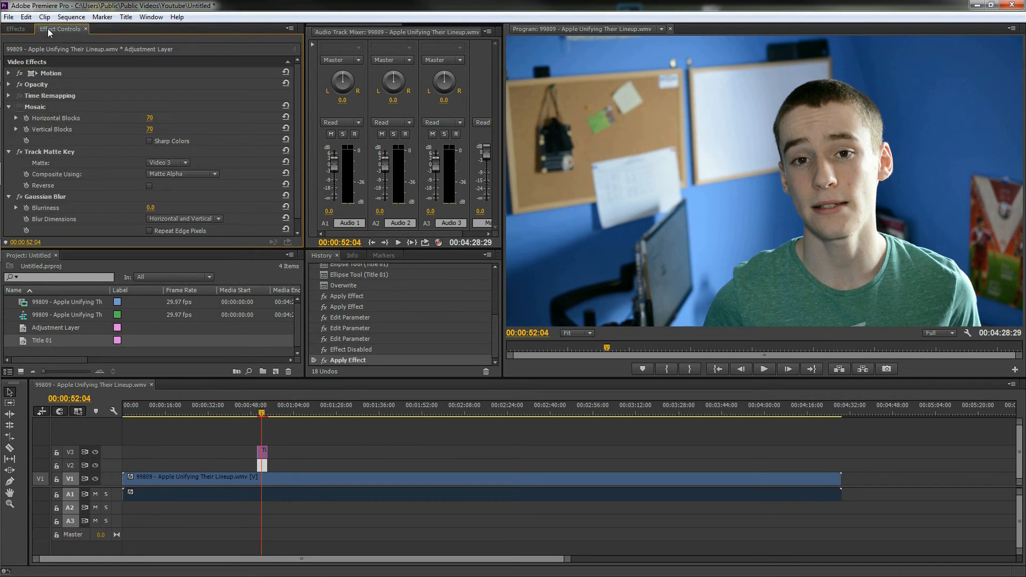
mouse_move(144, 218)
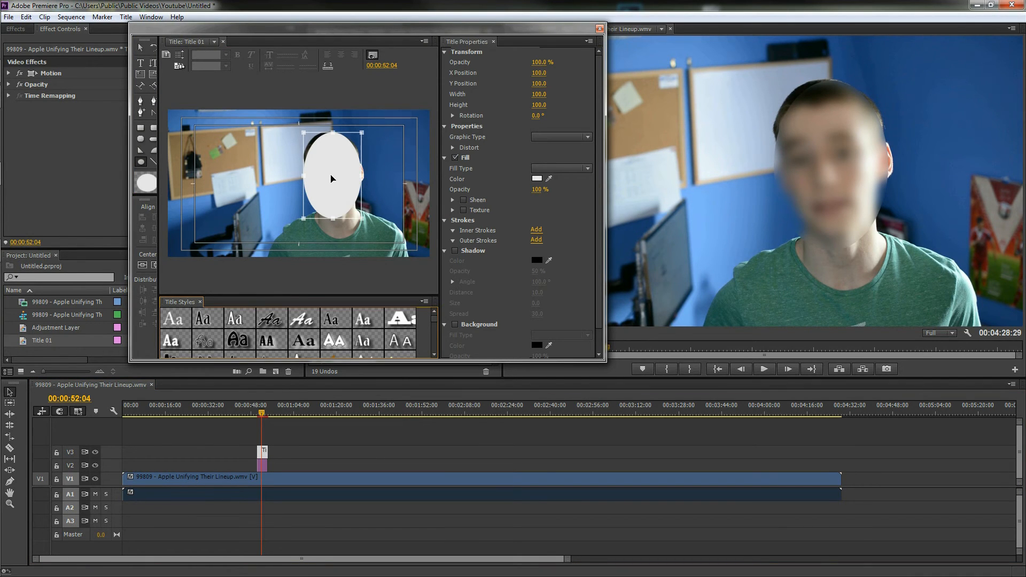
Step: Move Title 01's white ellipse up over the speaker's face and close the titler
left_click_drag(330, 179, 334, 165)
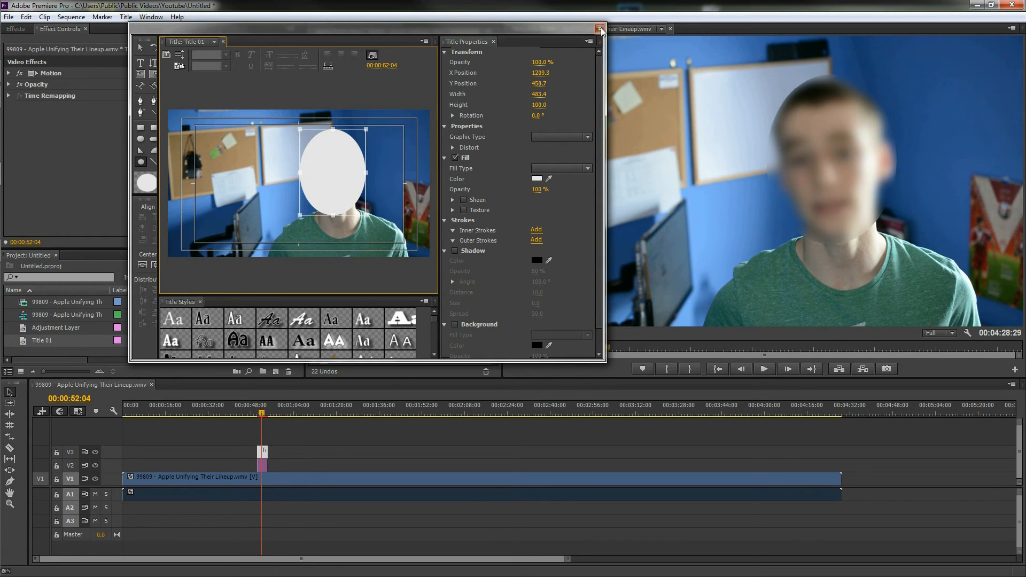
left_click(600, 32)
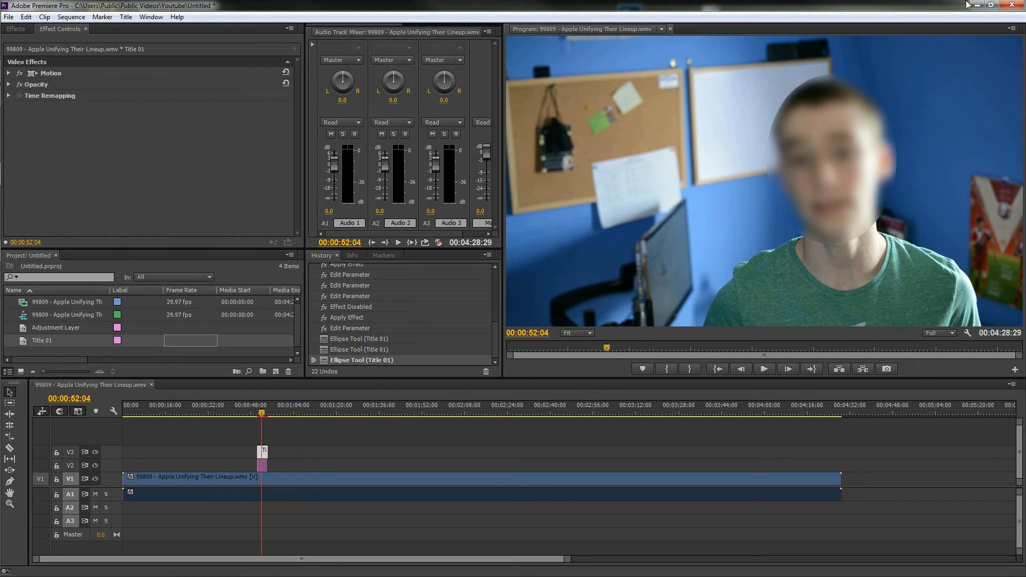
mouse_move(531, 406)
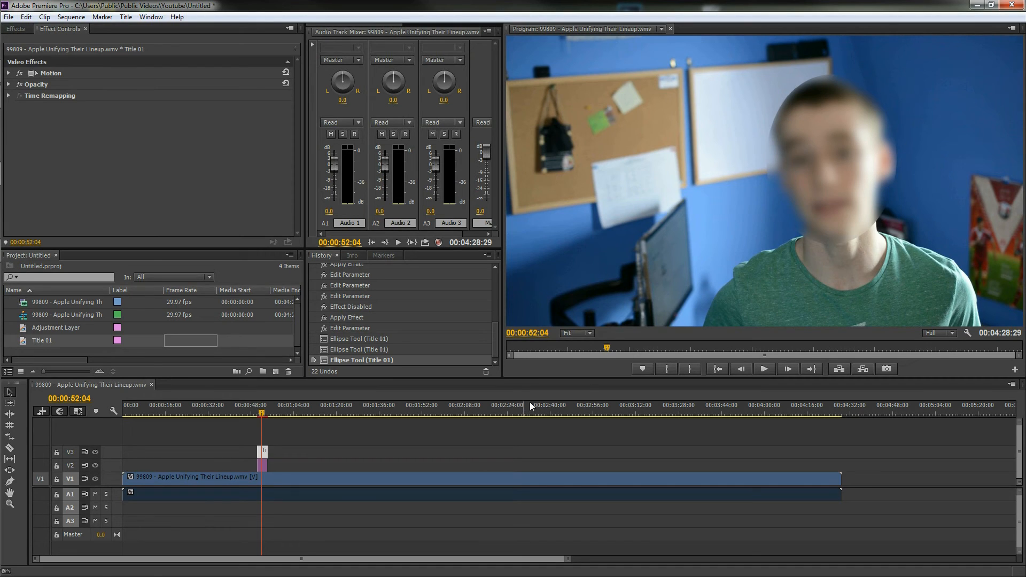
Step: Extend the Title 01 and Adjustment Layer clips on V3 and V2 to about 1:50
left_click(260, 414)
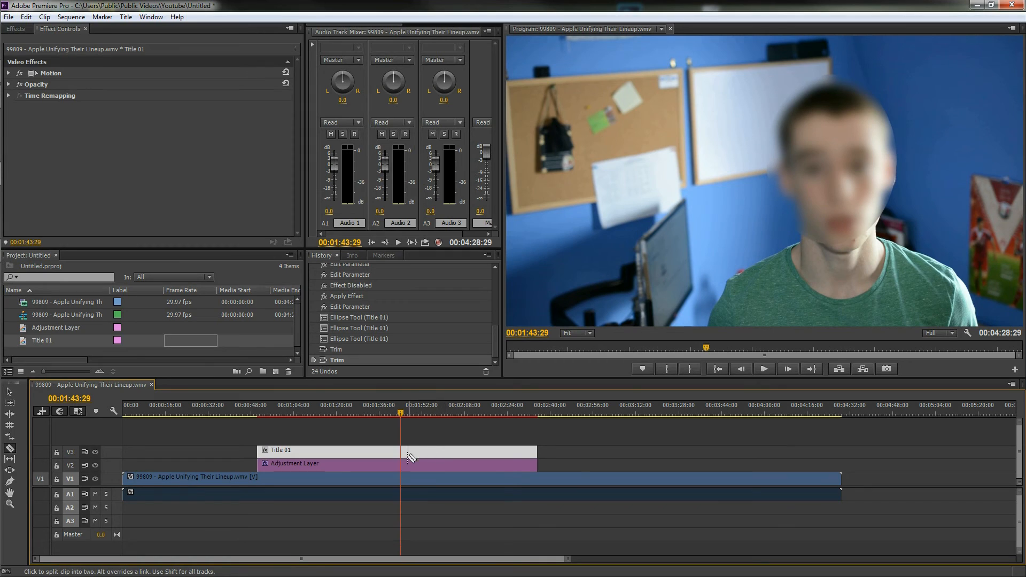
Step: Razor-cut the Title 01 and Adjustment Layer clips at 01:43:29
left_click(400, 450)
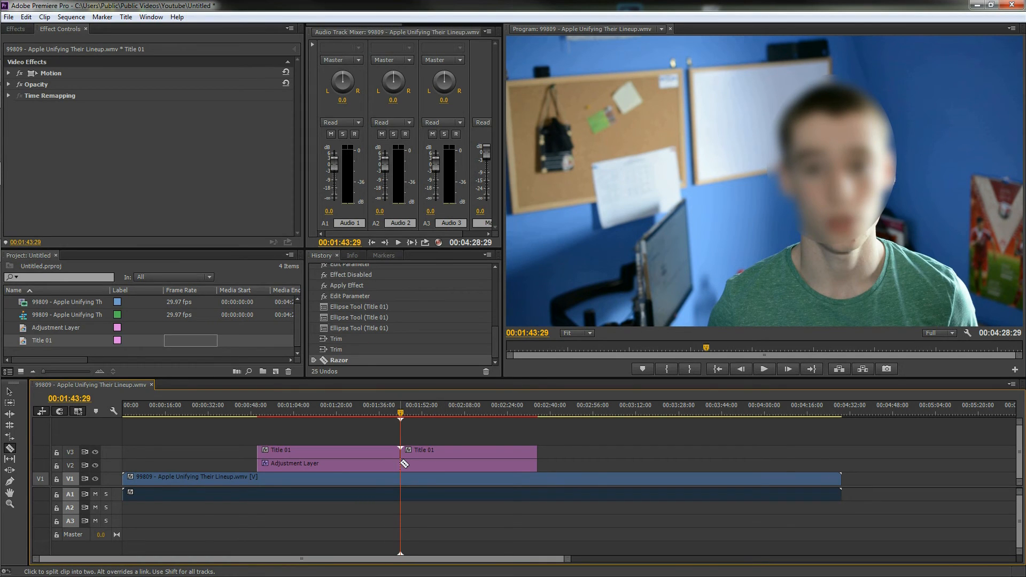
left_click(404, 464)
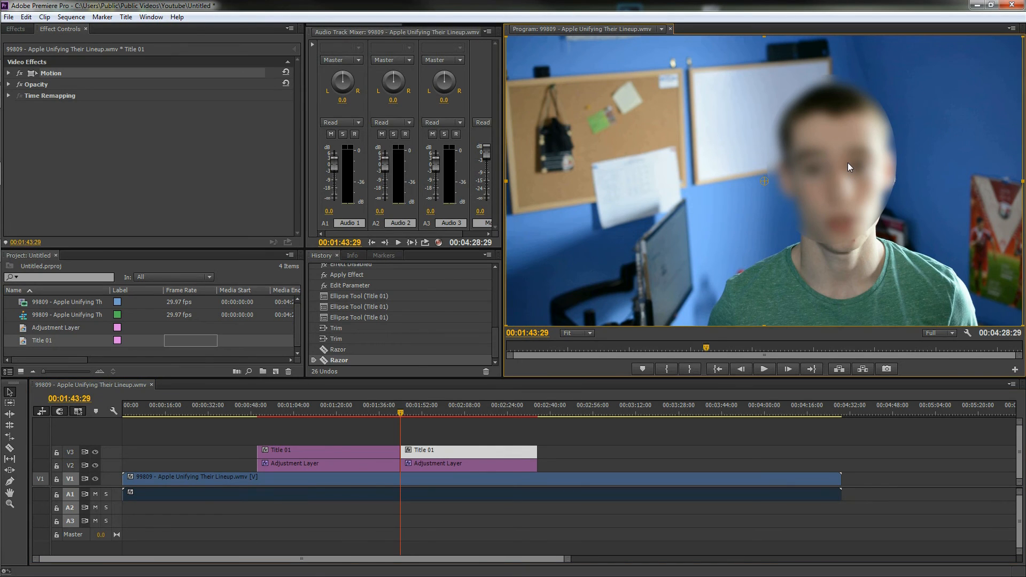
mouse_move(852, 146)
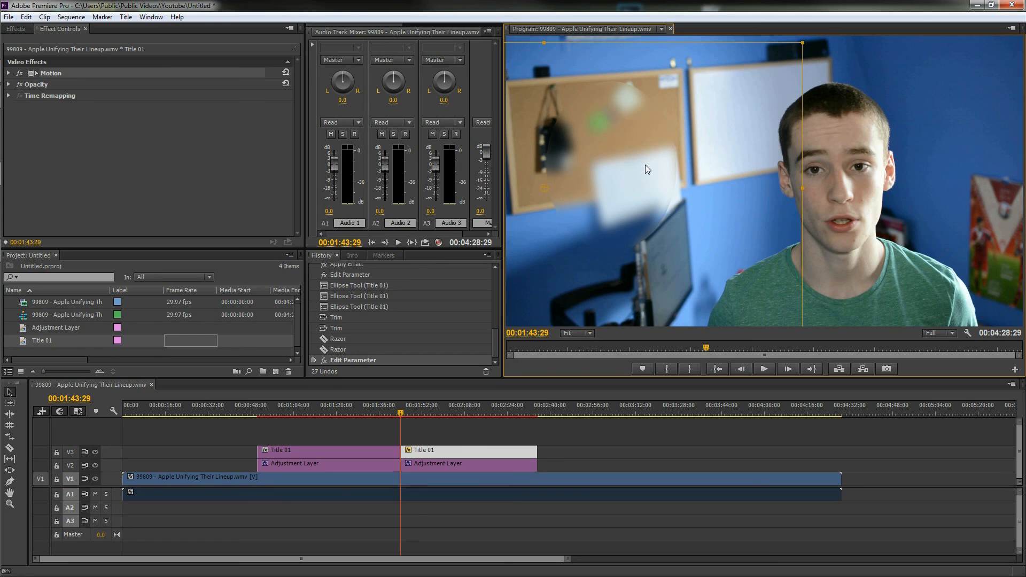
mouse_move(817, 151)
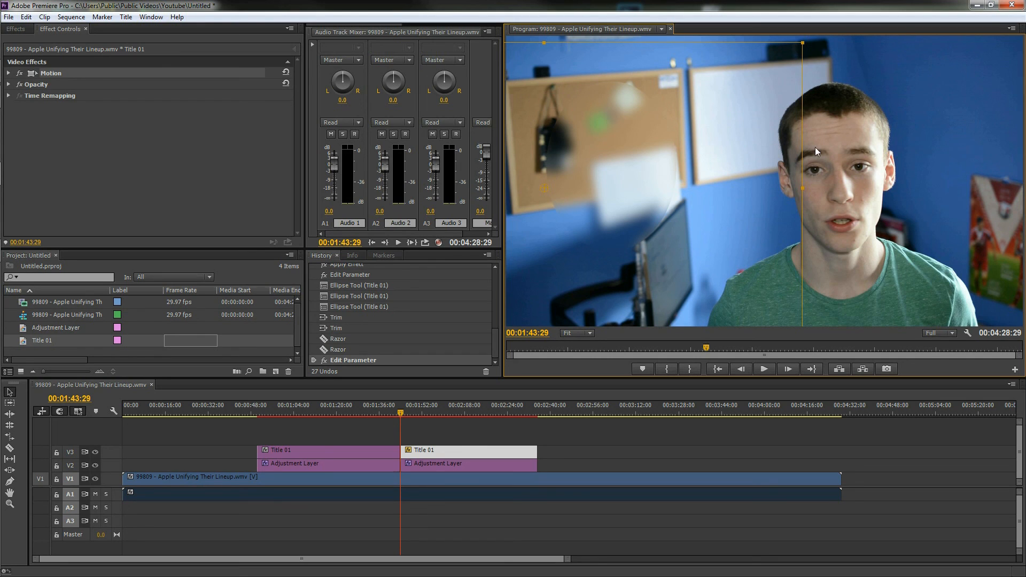